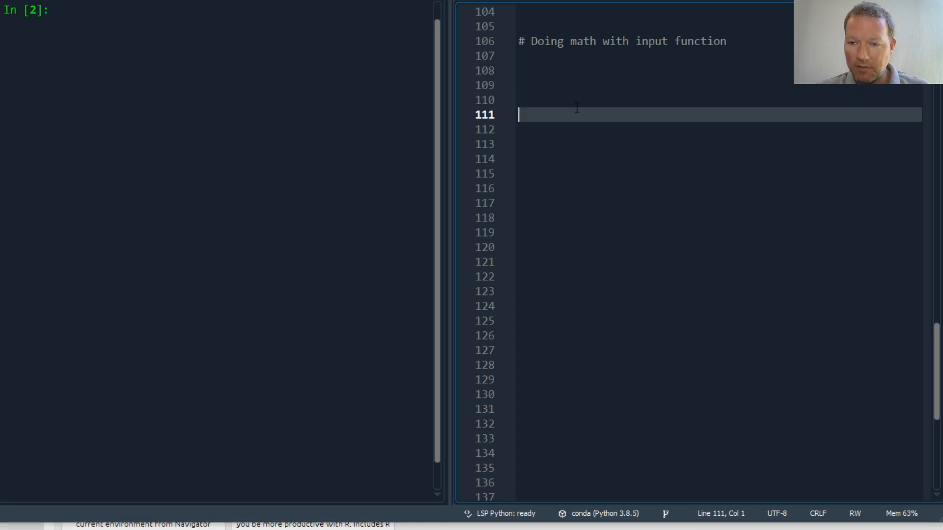
Write x = input("Enter number: ") on line 110.
text(x)
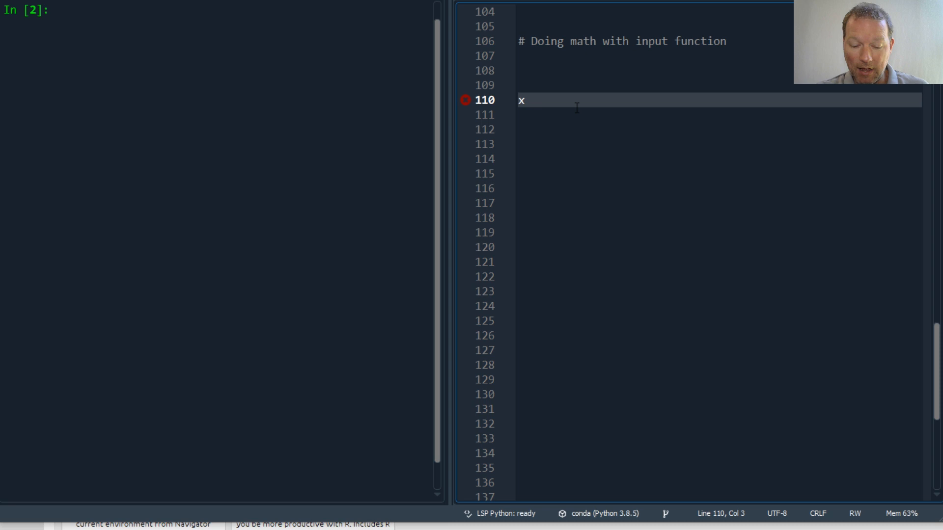
text(=)
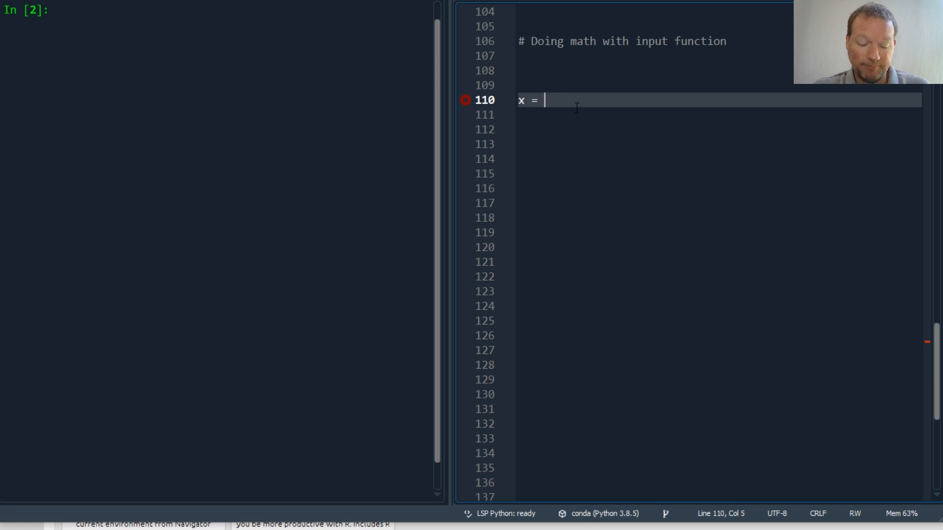
text(input)
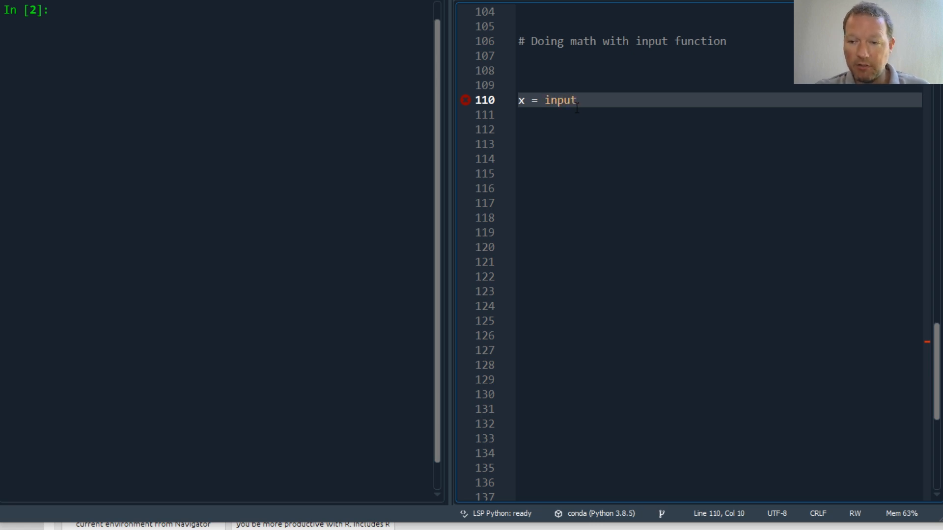
text(())
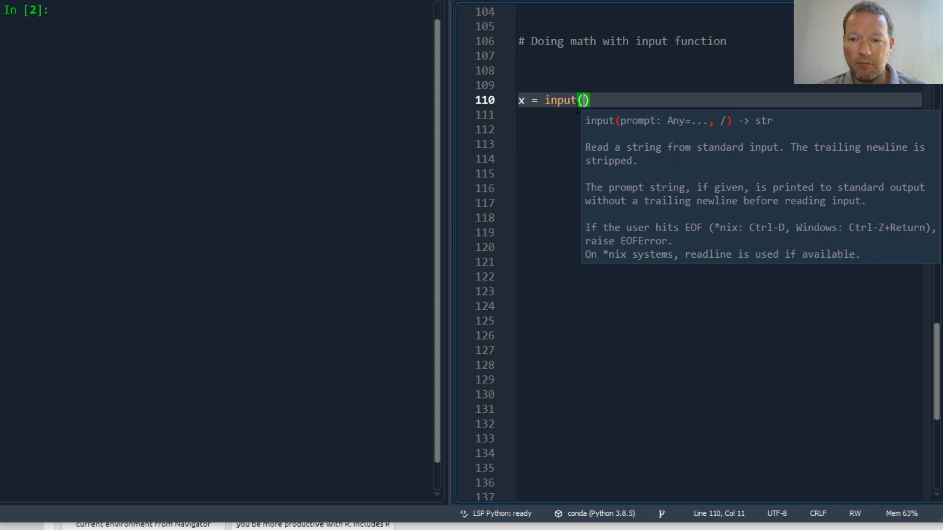
text(Enter)
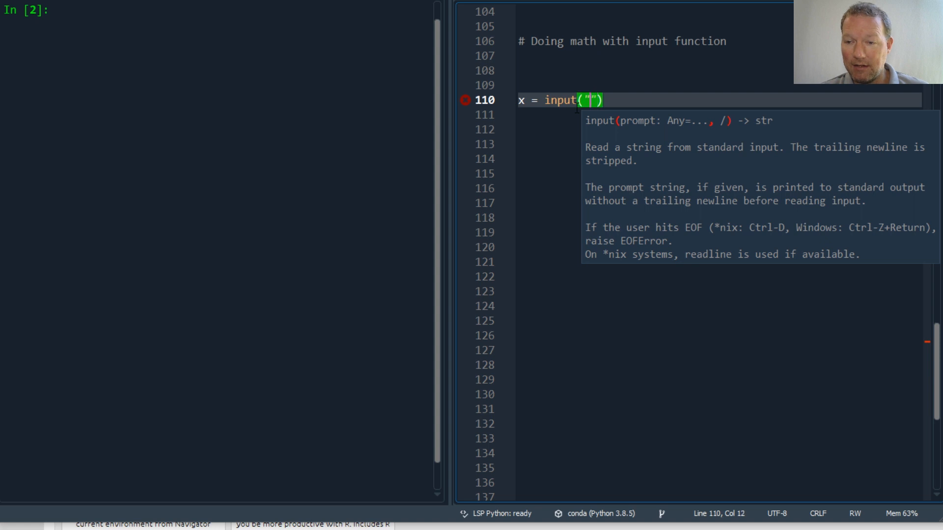
text(Enter)
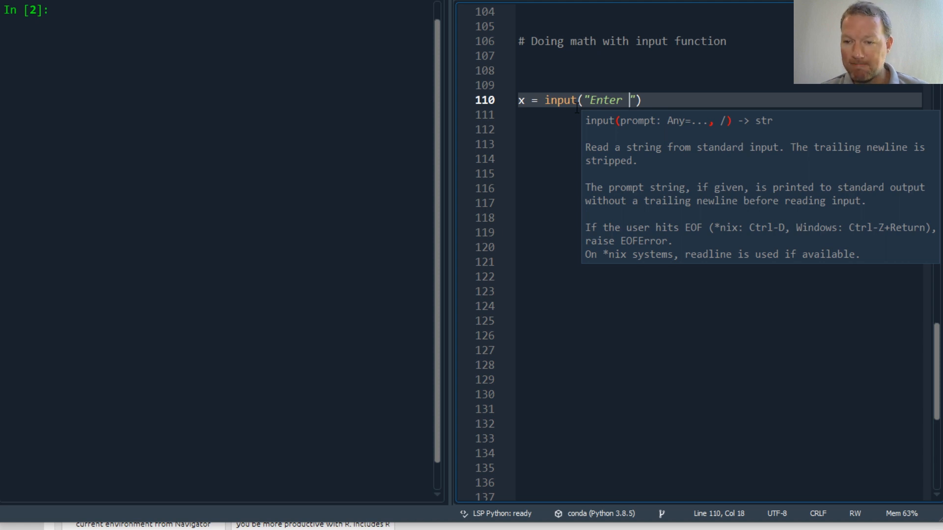
text(num)
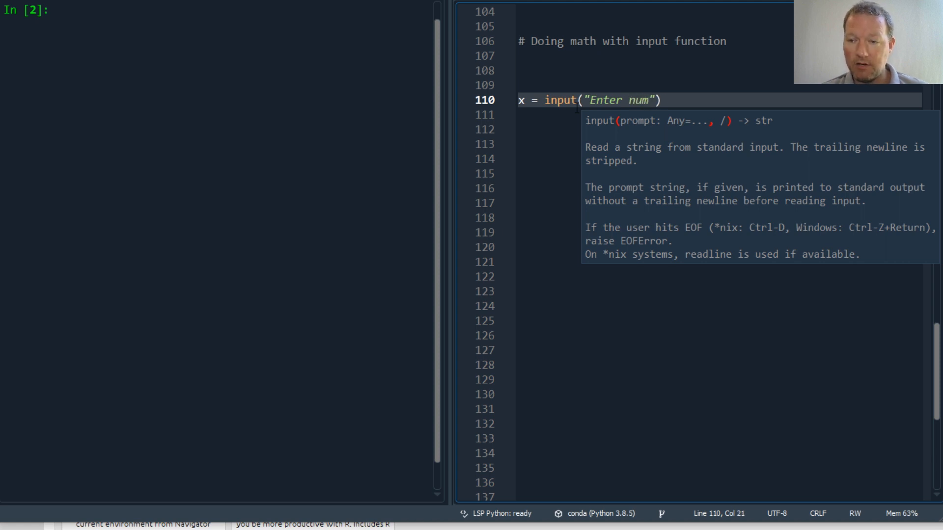
text(ber:)
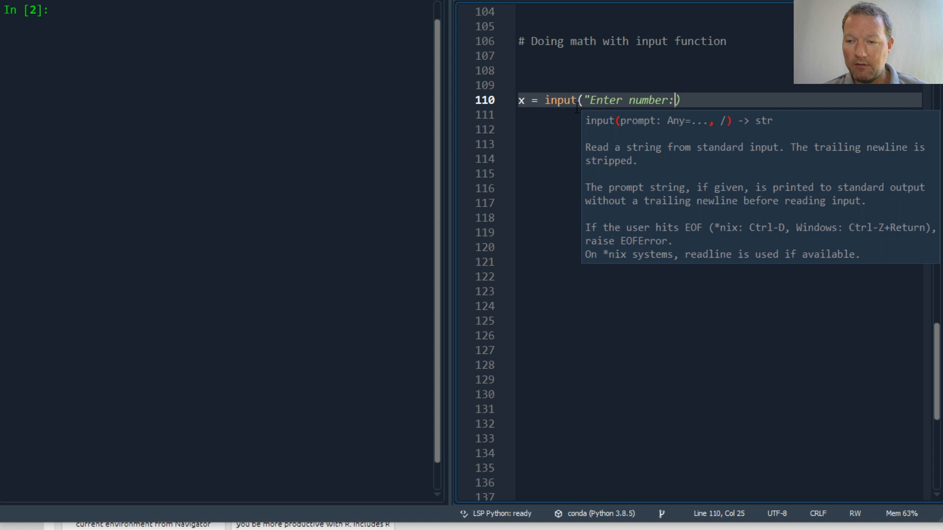
text(" ")
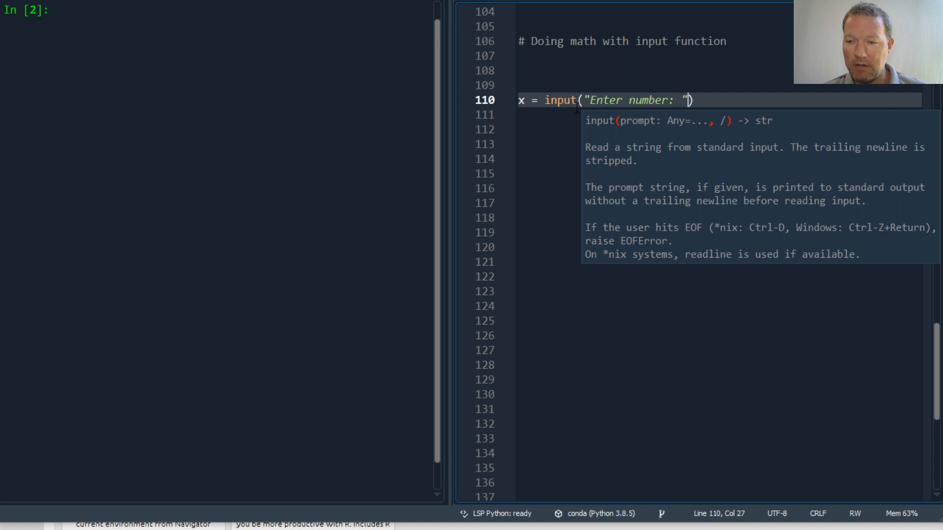
Add print(x + 2) on line 112.
text(print)
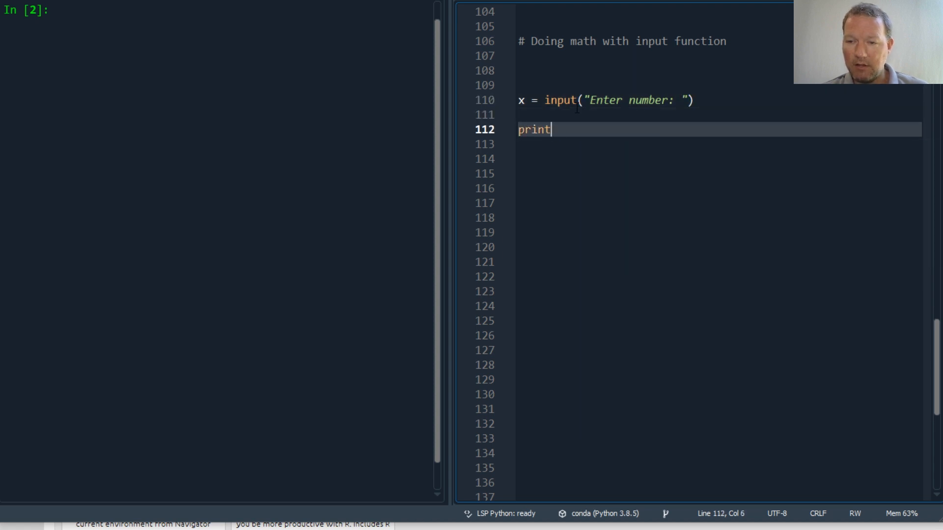
text(())
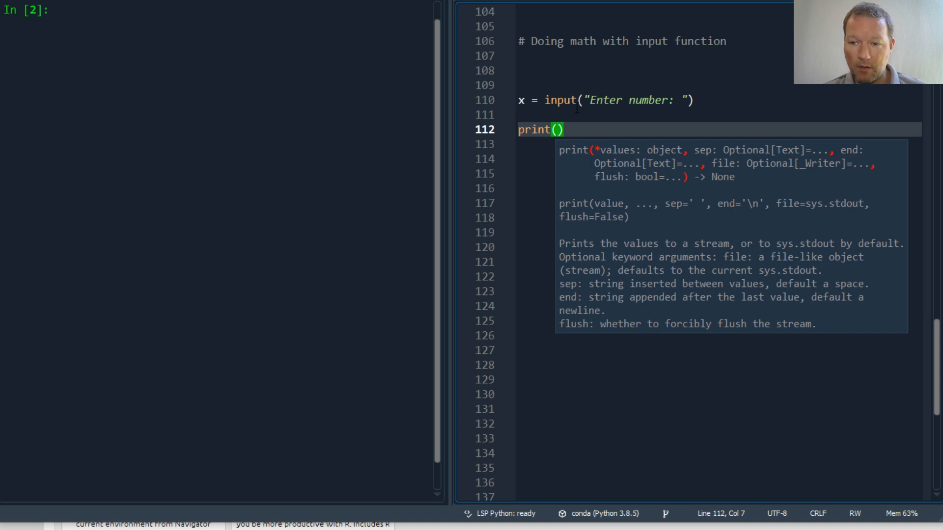
text(x+)
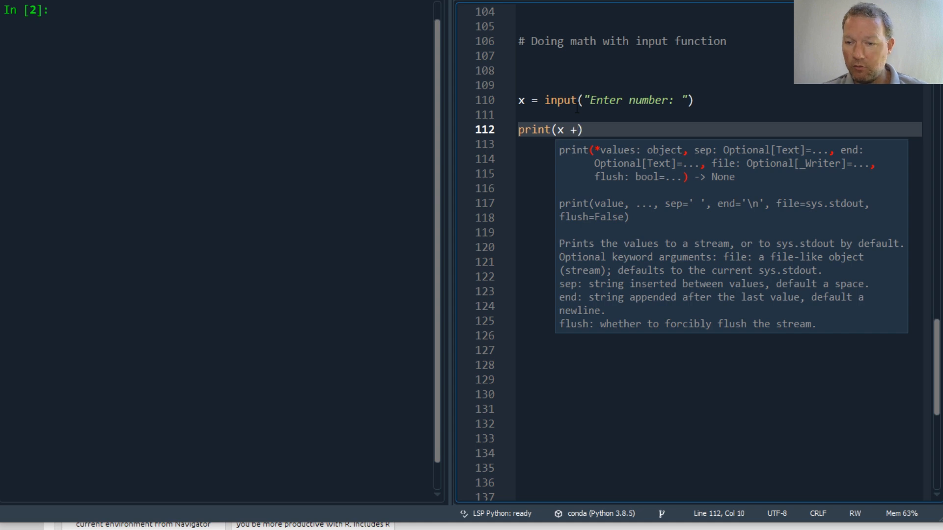
text(2)
text( 2)
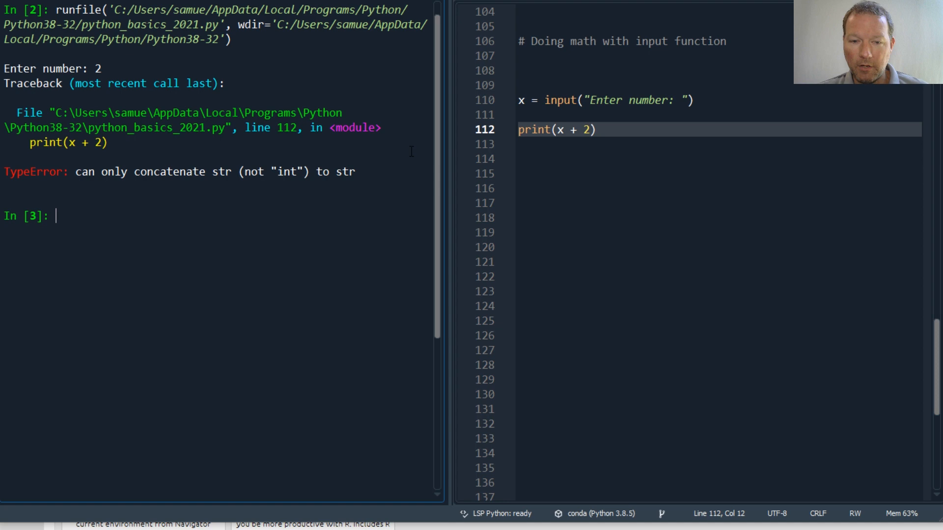
Run the script with input 2 and display help(input) in the console.
text(ho)
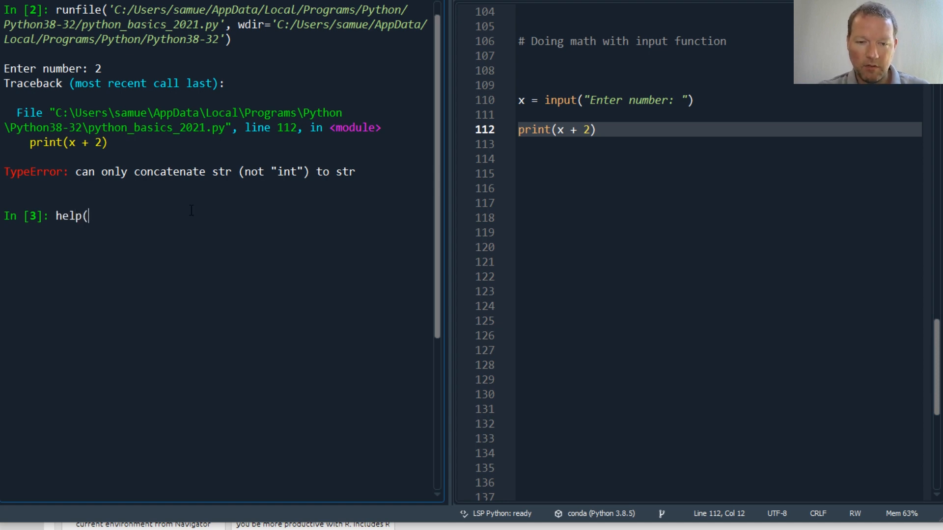
text(input))
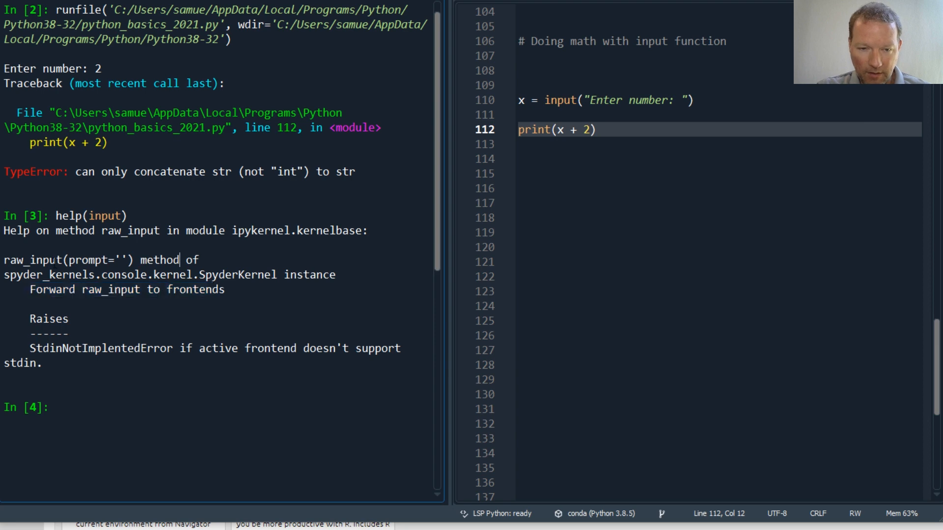
double_click(117, 259)
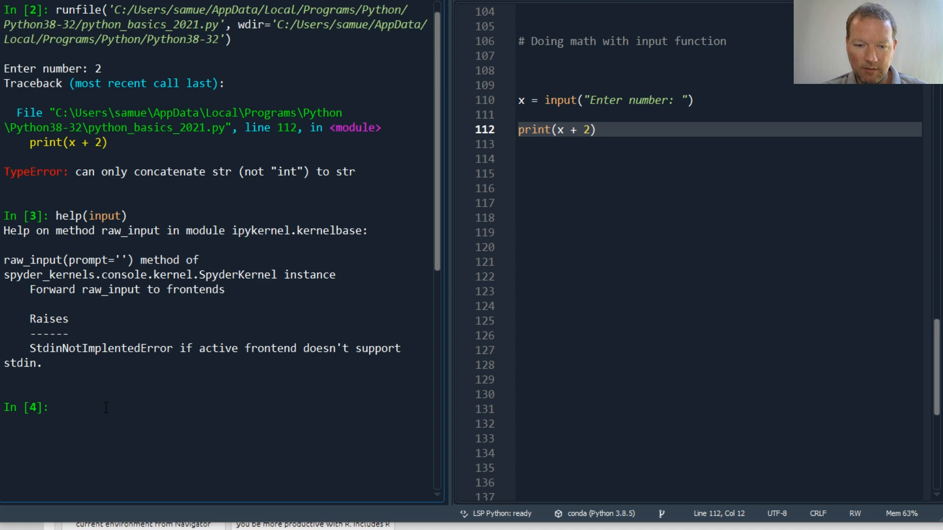
Evaluate x to reveal the string '2', then evaluate 2 + '2' to show the int/str TypeError.
text(x)
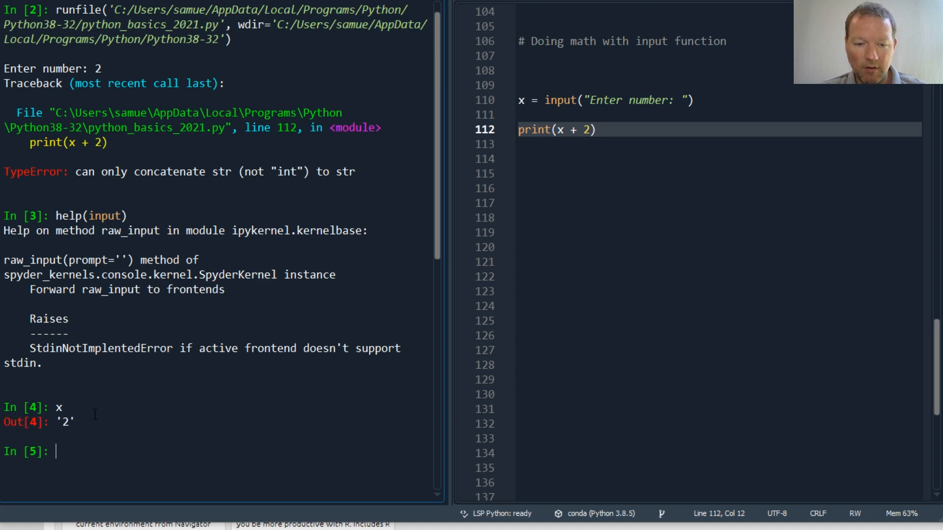
double_click(61, 421)
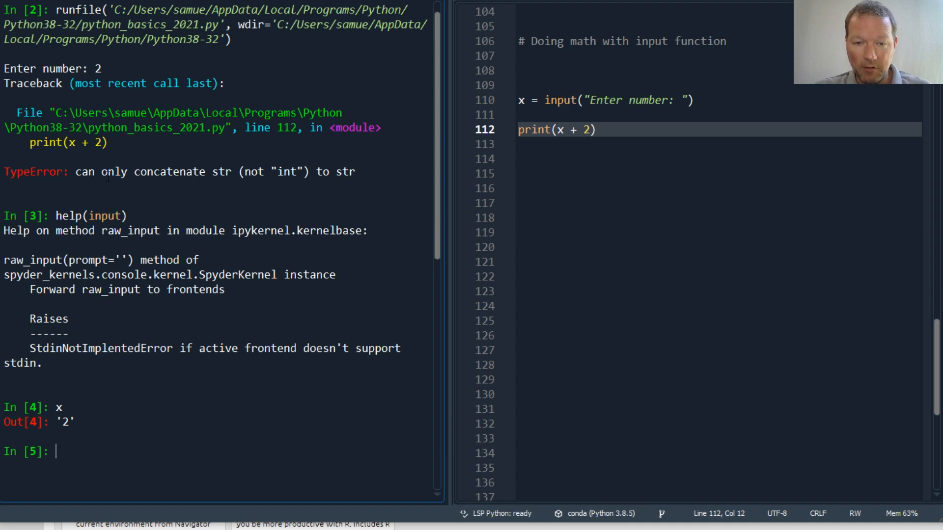
drag(76, 171, 252, 171)
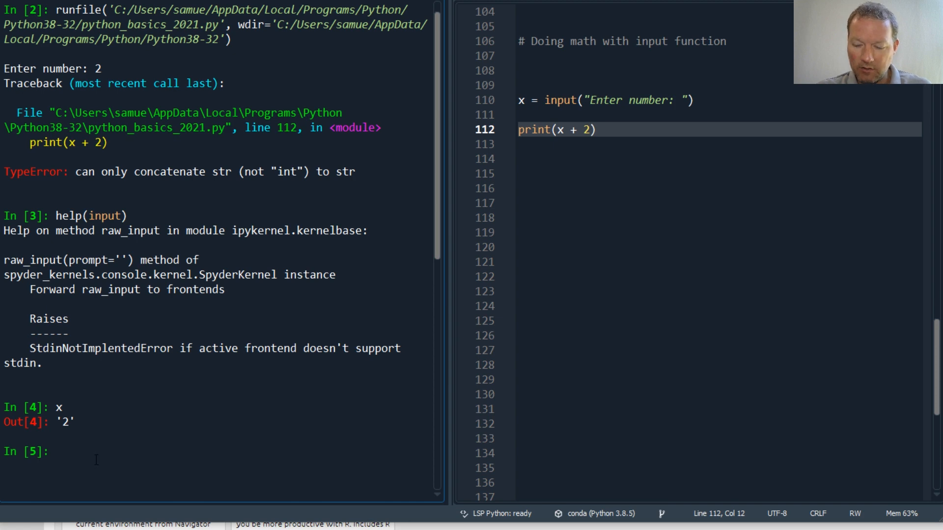
text(2 + '2)
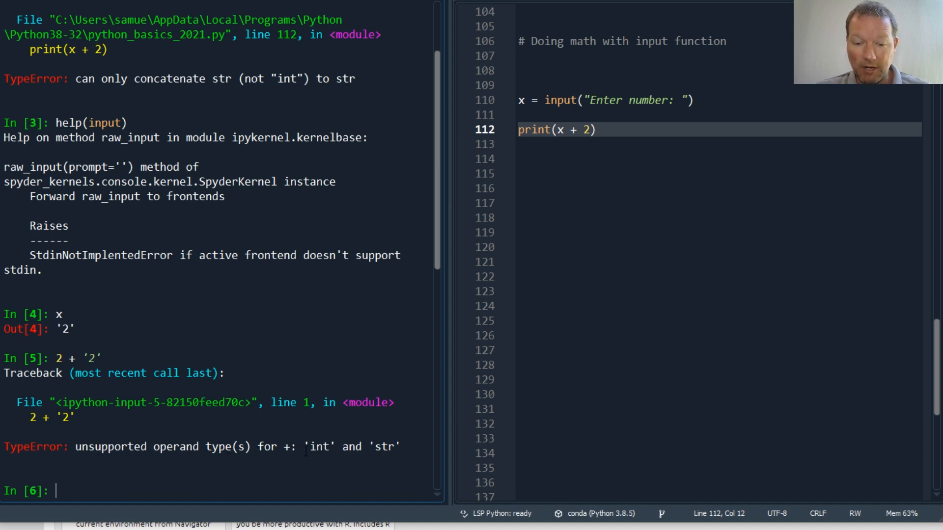
double_click(317, 447)
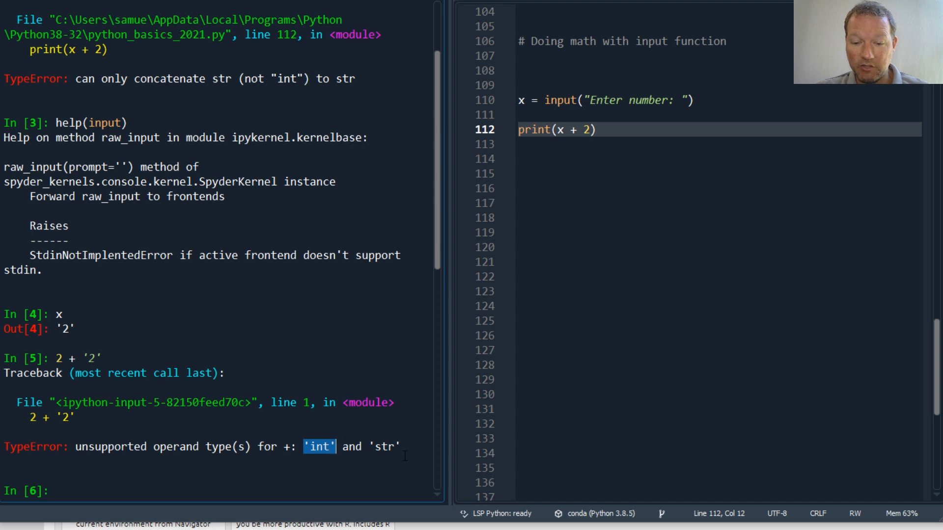
click(561, 188)
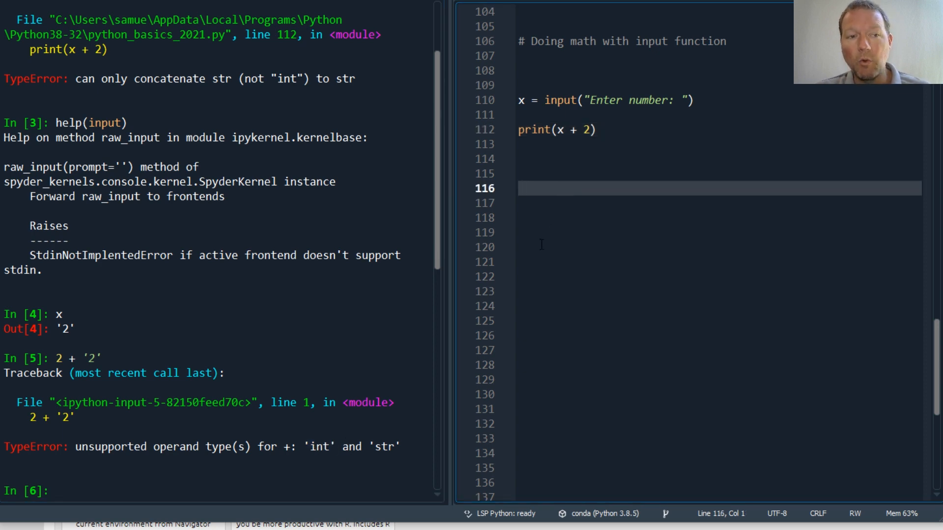
Change the print line from x + 2 to x * 2.
click(517, 173)
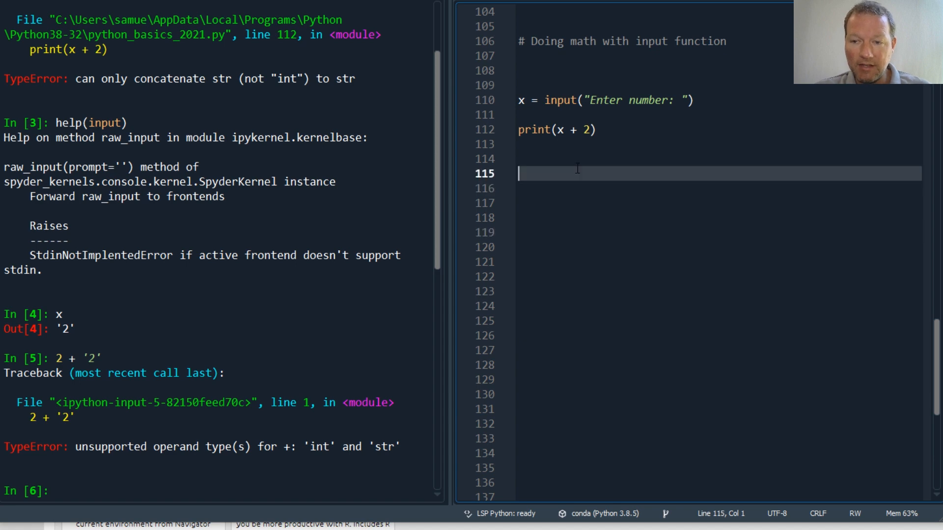
key(BackSpace)
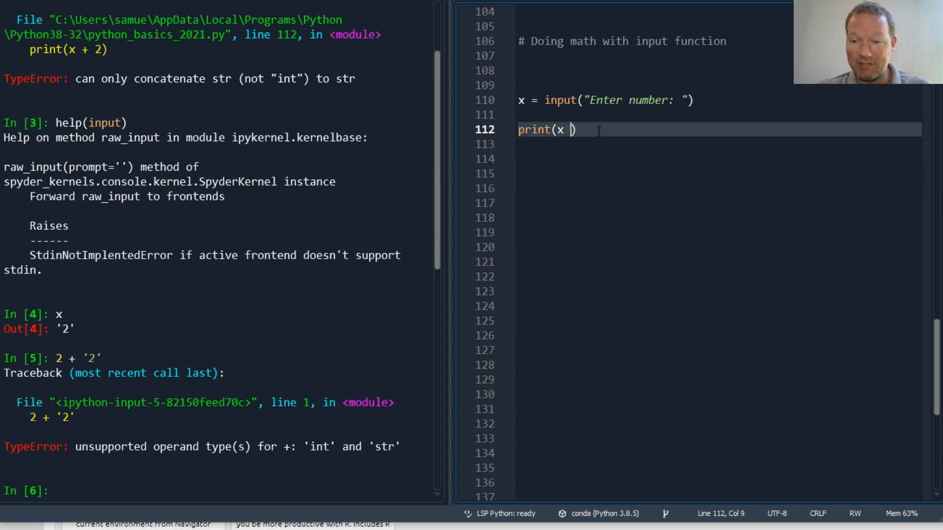
key(Backspace)
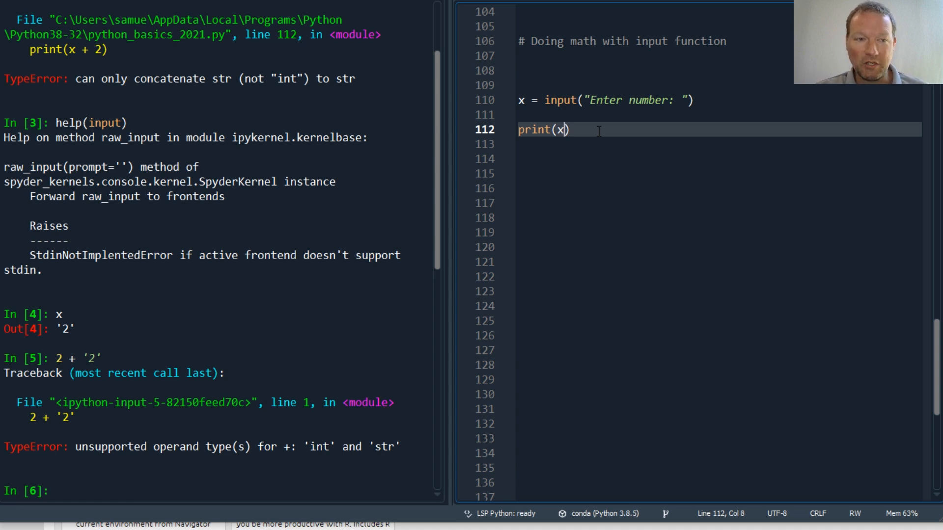
text(*)
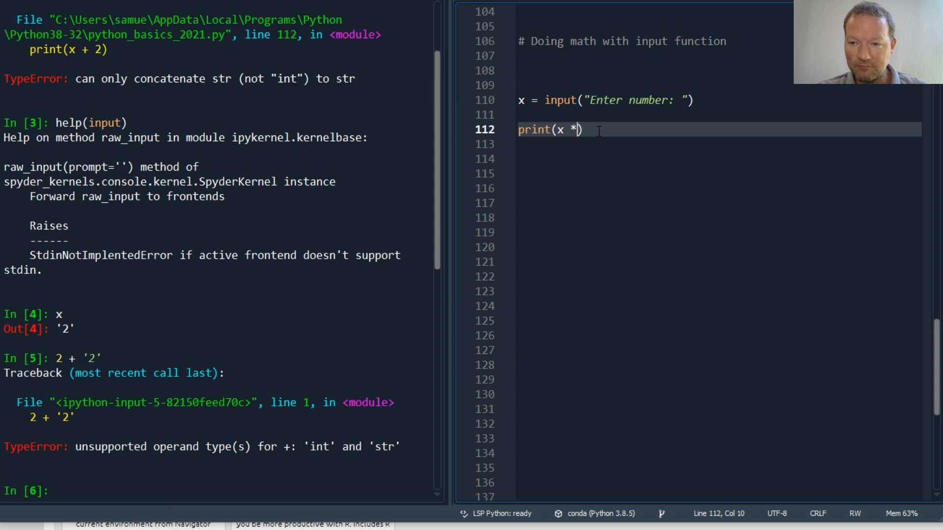
text(2)
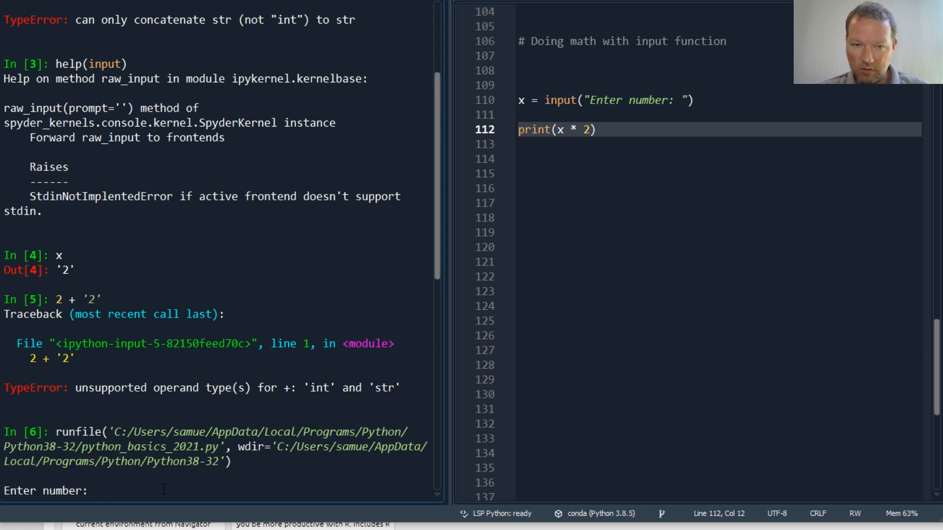
Evaluate '2' * 2 and 'sam' * 2 in the console, giving '22' and 'samsam'.
text(2')
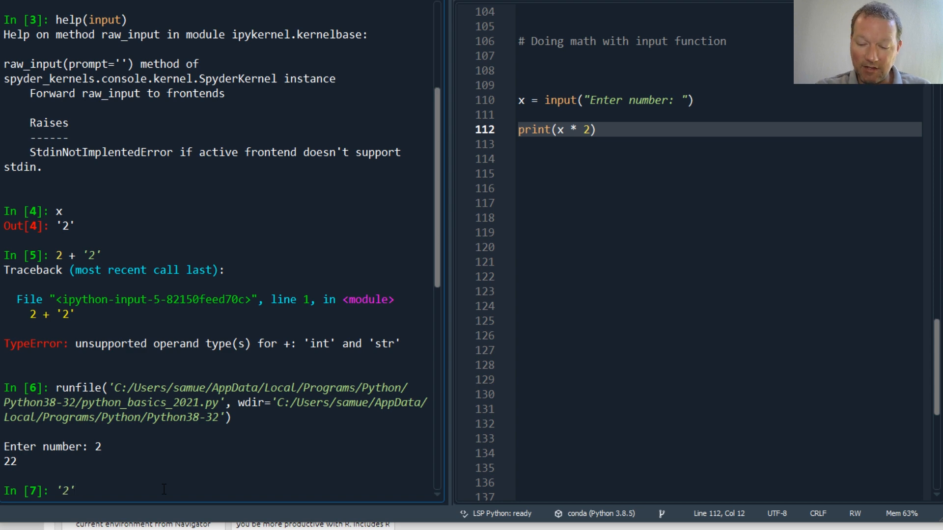
text(* 2)
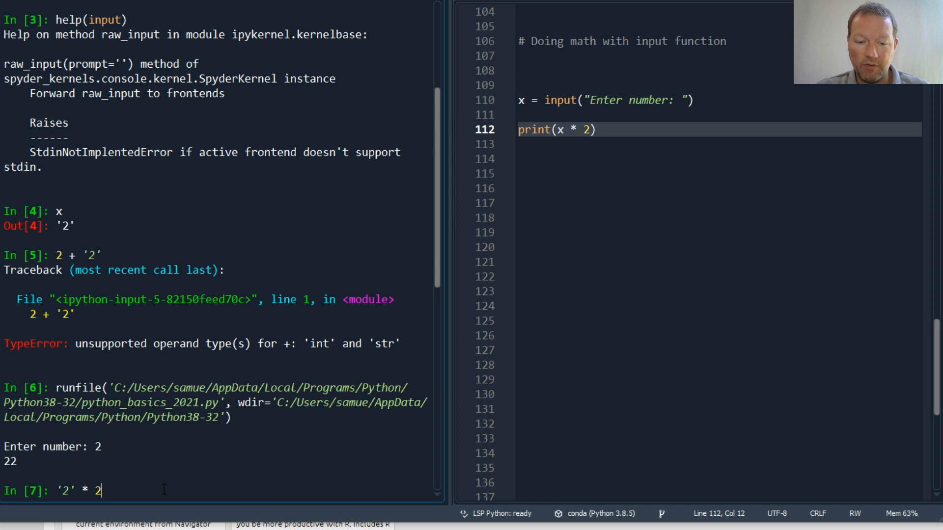
key(enter)
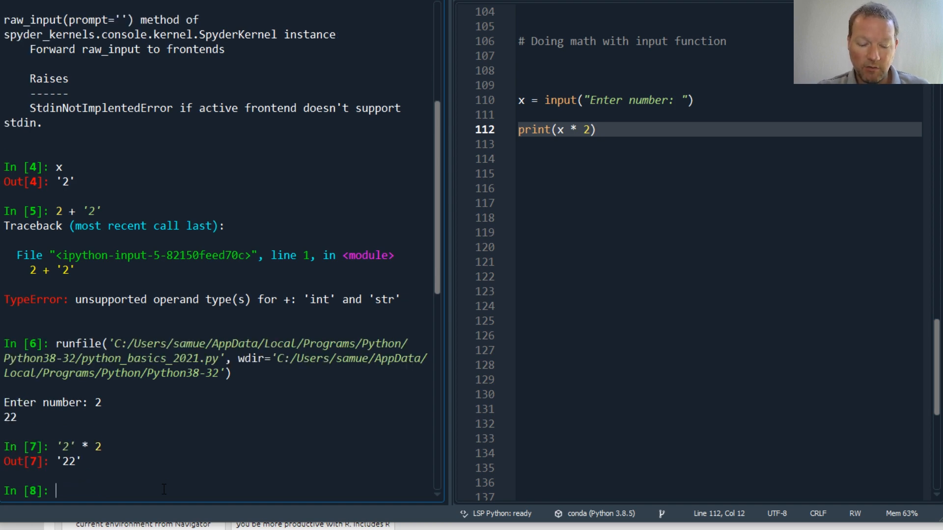
text('sam' * 2)
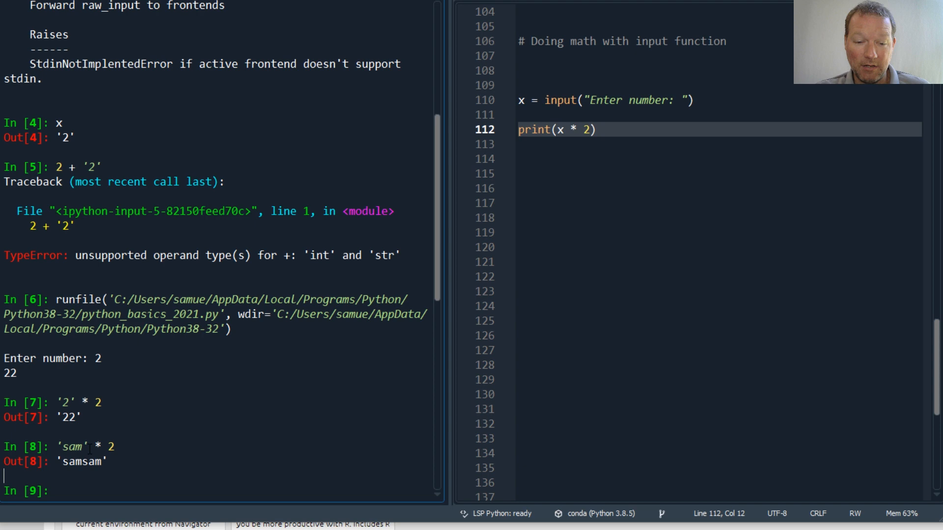
double_click(70, 447)
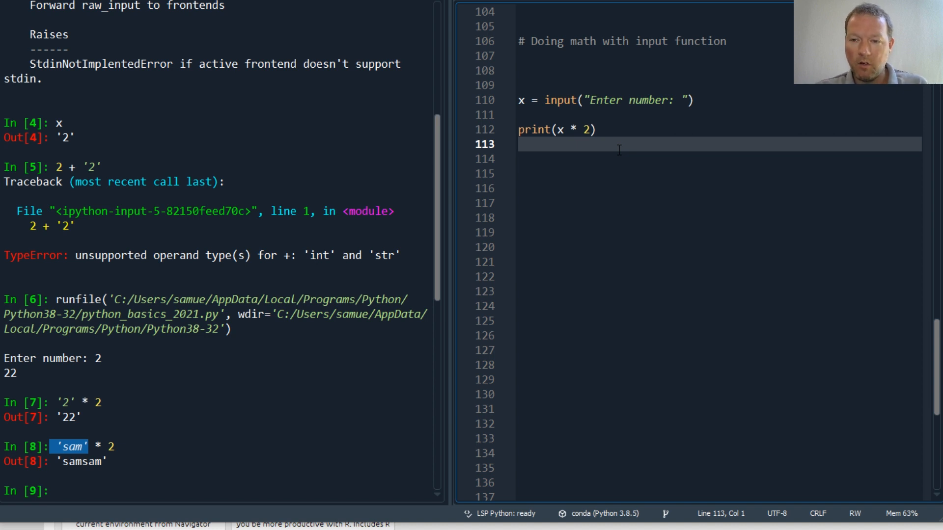
mouse_move(606, 218)
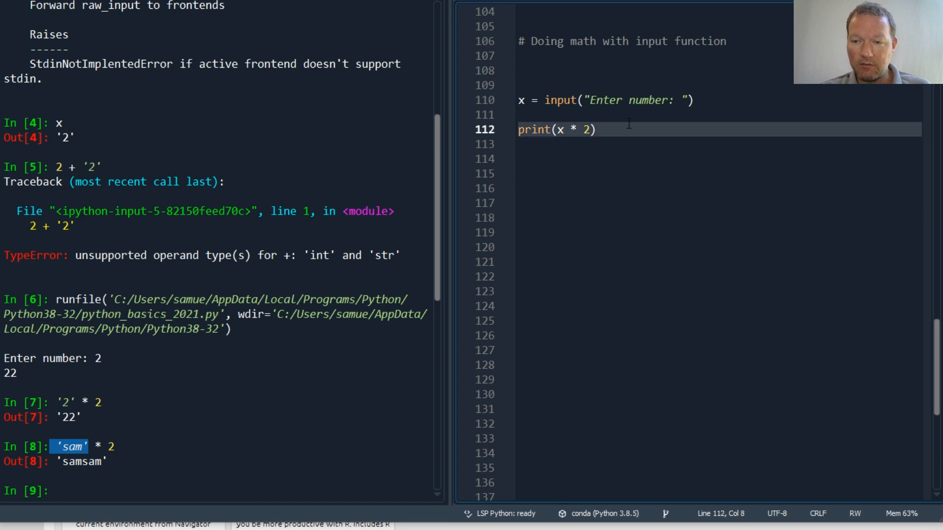
Edit line 112 to print(int(x) + 2) and rerun with input 2.
text(int)
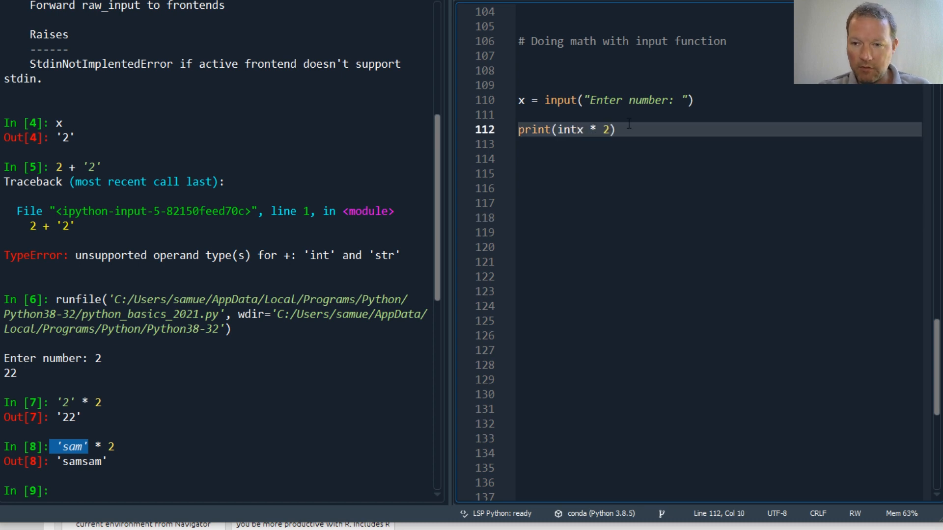
text((x)0)
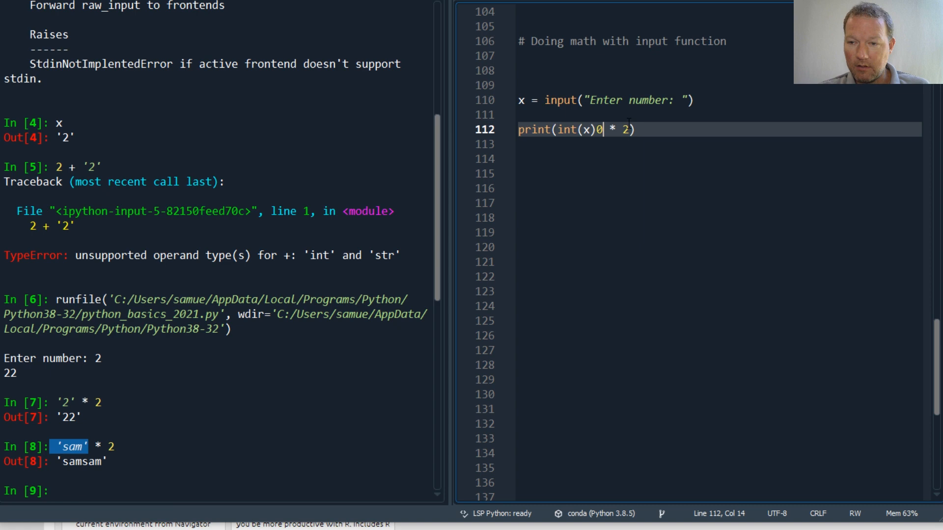
key(BackSpace)
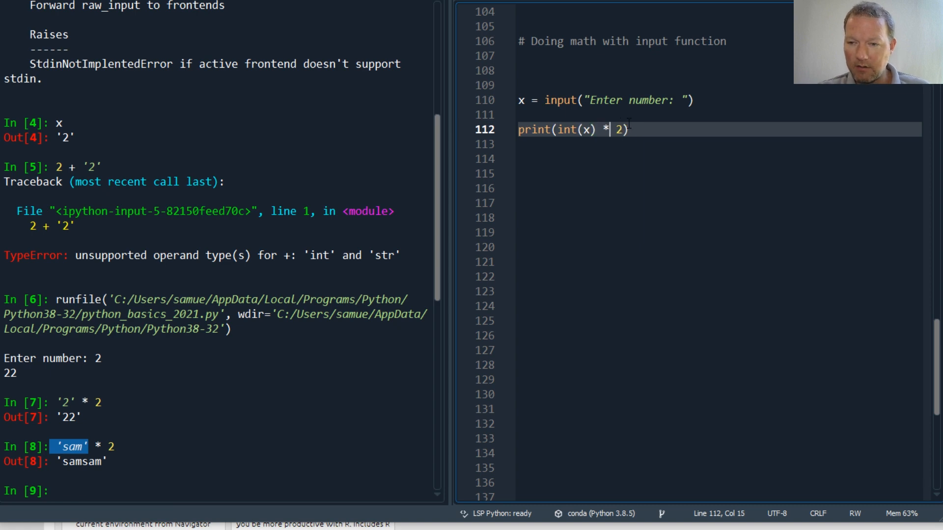
text(+)
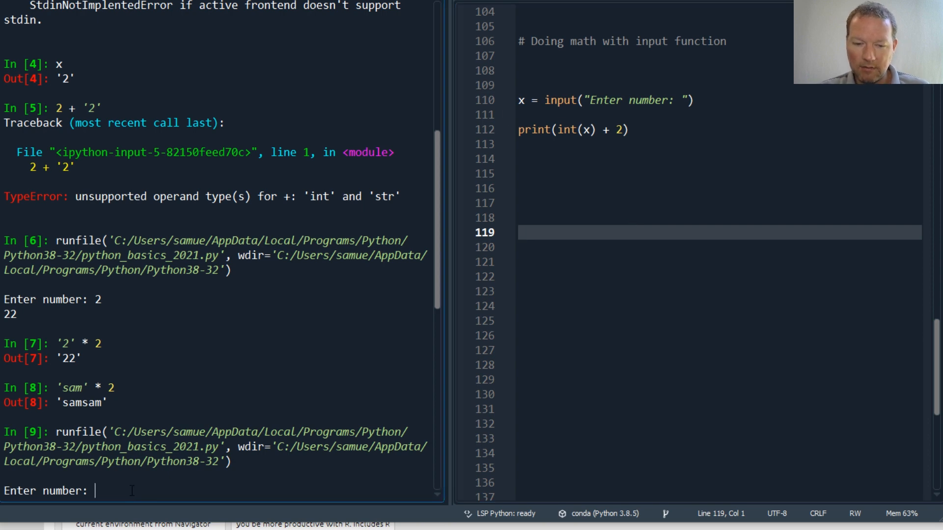
text(2)
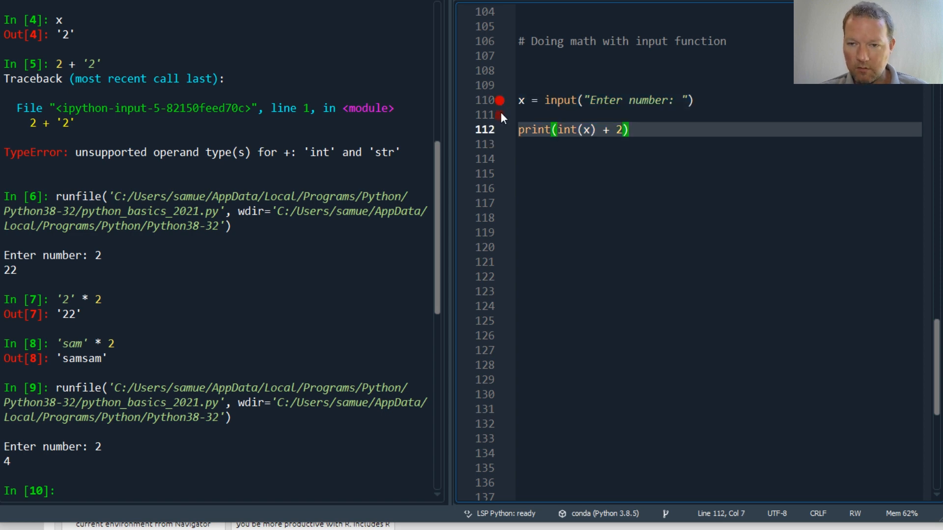
Copy the input and print lines below and comment out the originals.
drag(520, 100, 628, 129)
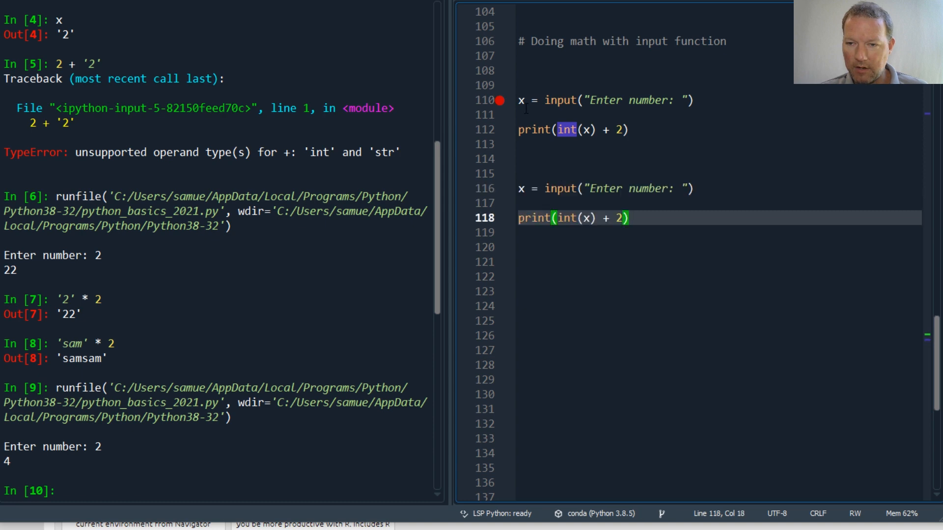
key(ctrl+/)
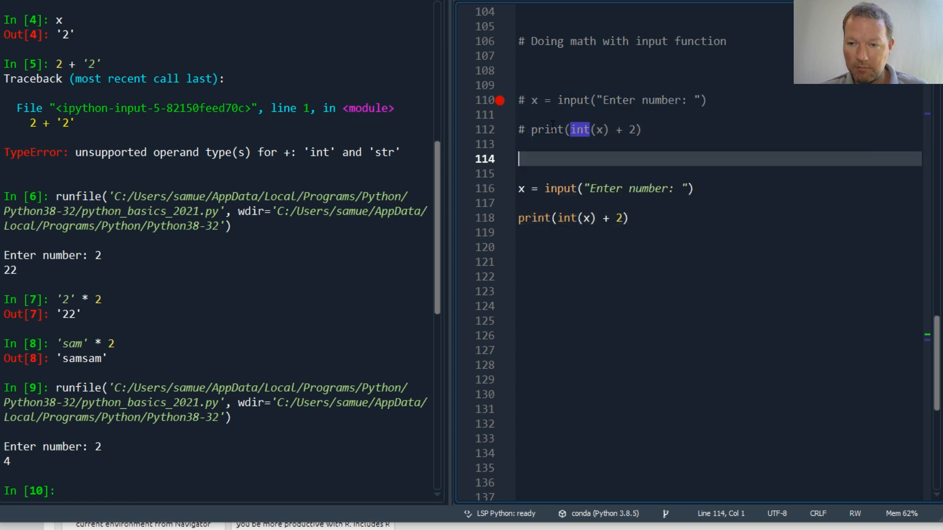
click(584, 203)
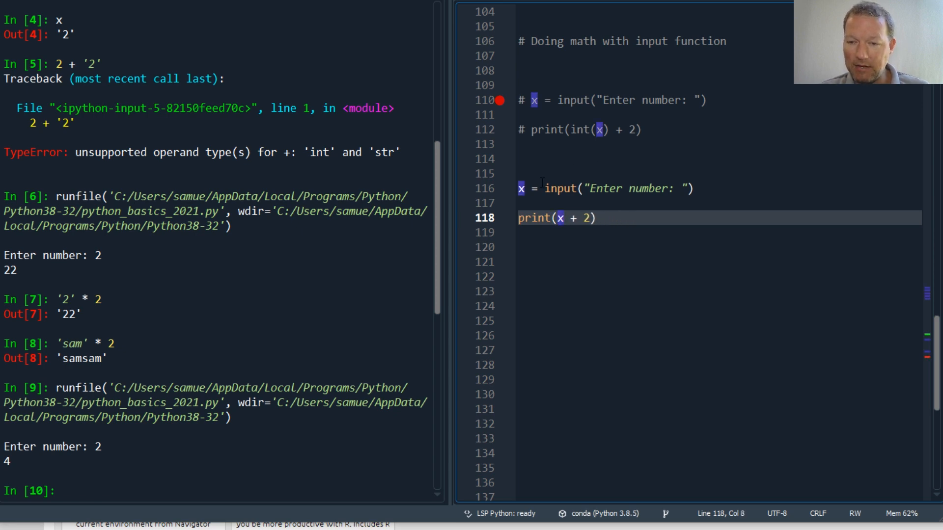
Wrap the copied input call in int() and try int('2') in the console.
text(in)
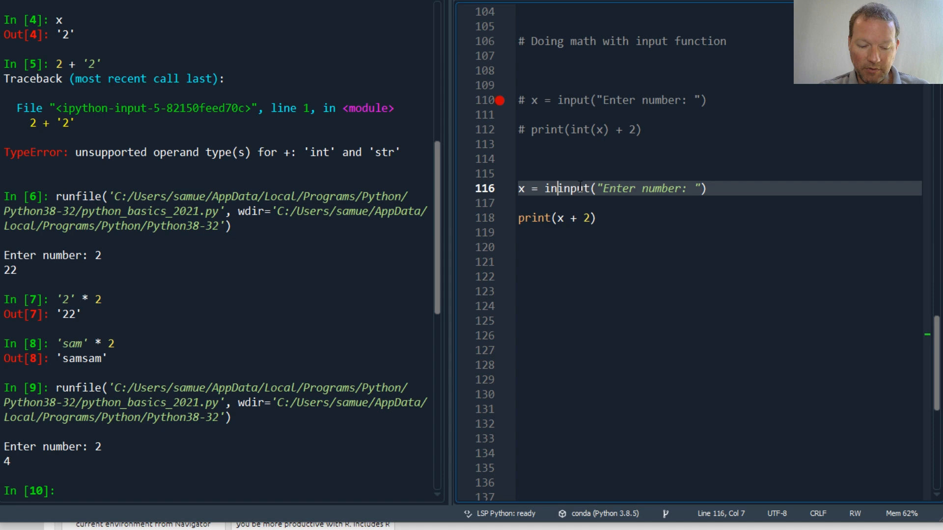
text(int()
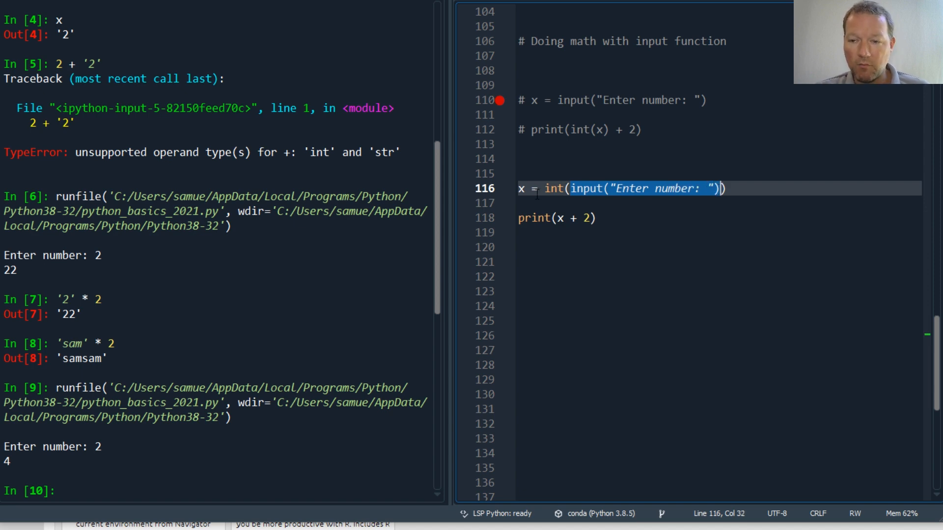
mouse_move(576, 273)
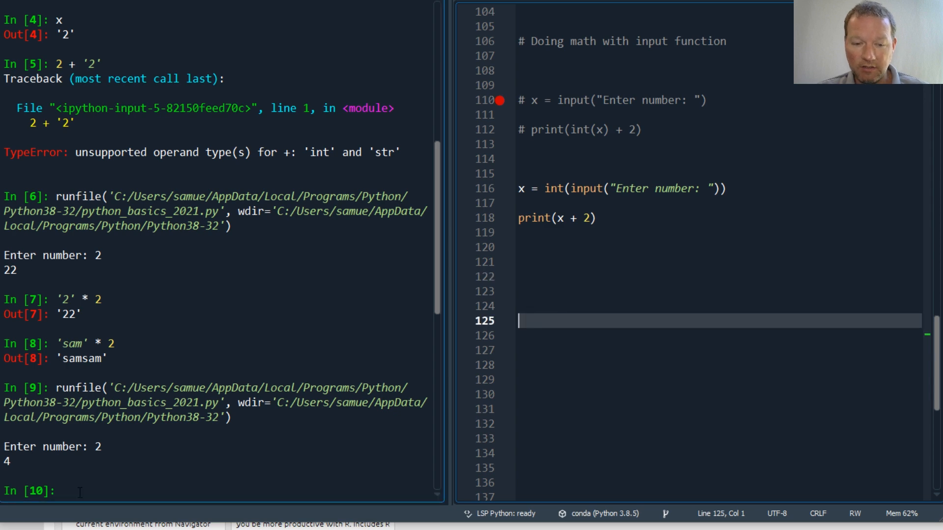
text(int('2)
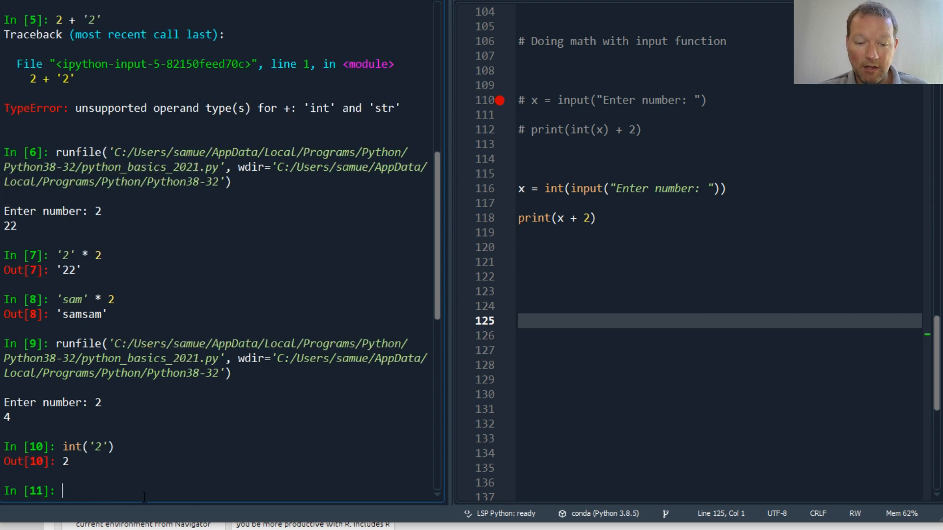
Rerun the script with input 2 to print 4, then rerun entering 2.5.
double_click(62, 461)
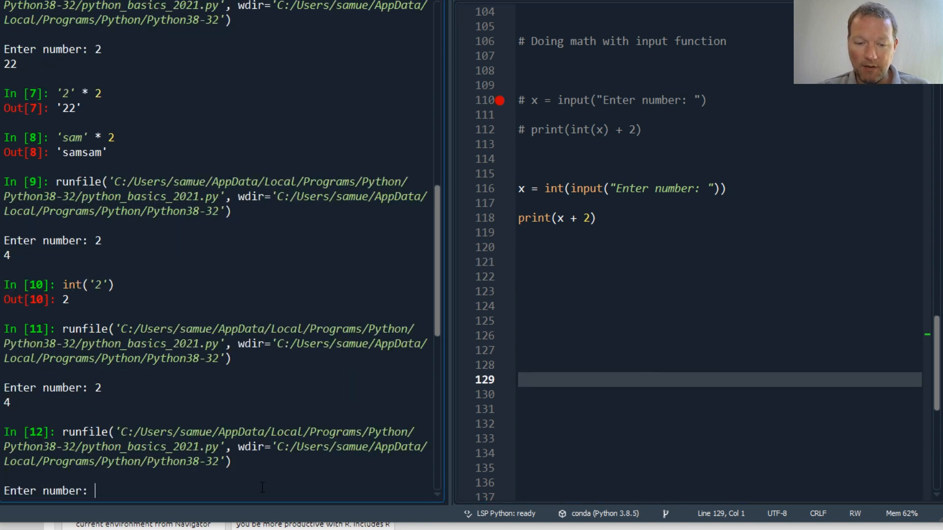
text(2.5)
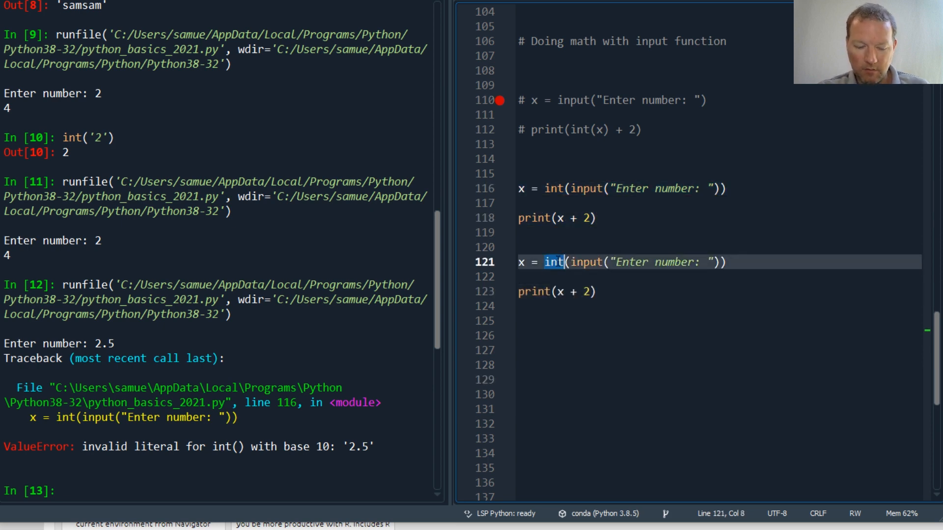
Replace int with float in the new input line and run it with 2.5 to print 4.5.
text(fl)
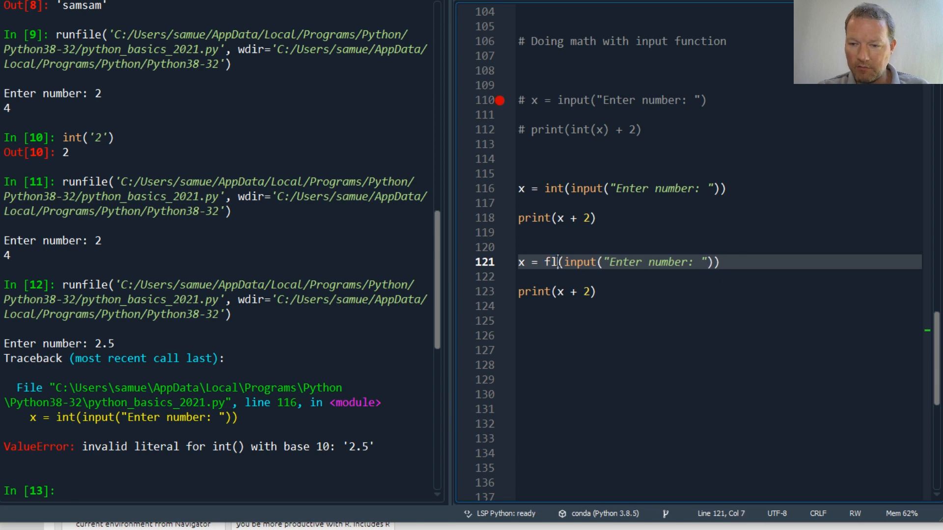
text(oat)
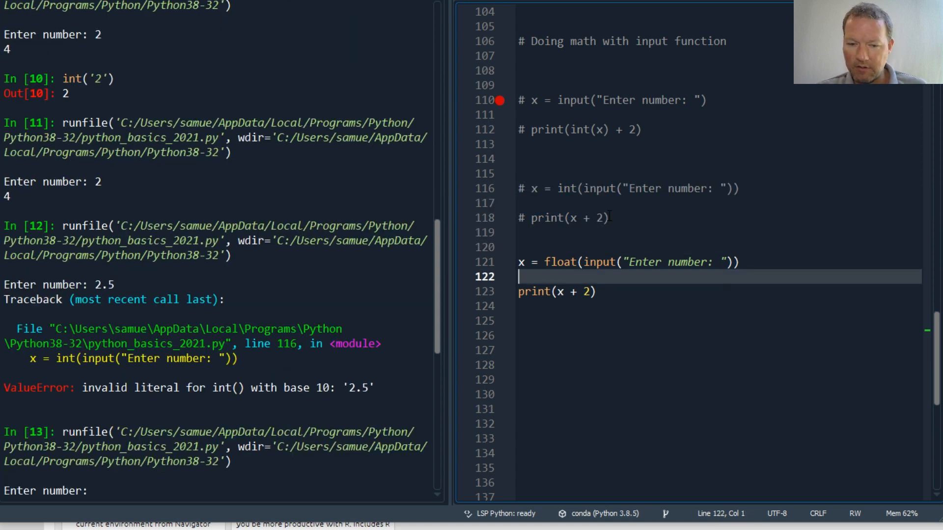
text(2.5)
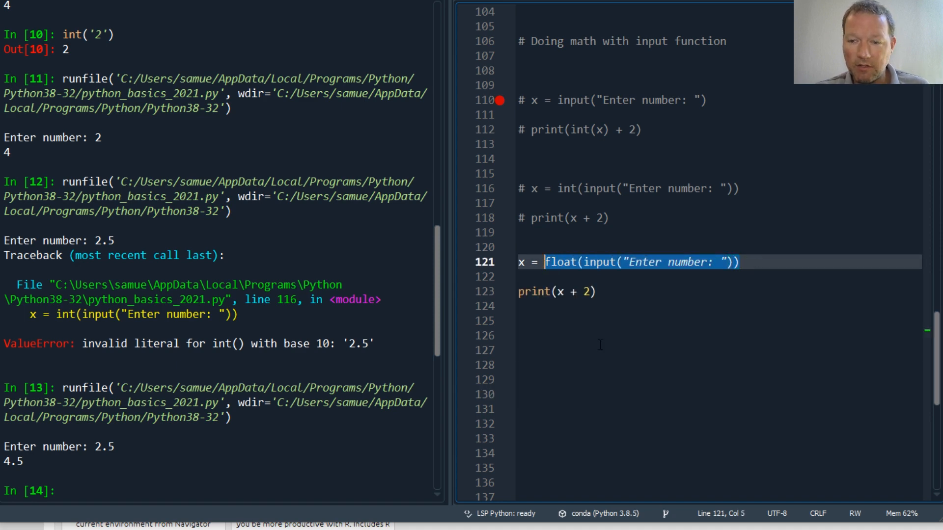
click(601, 350)
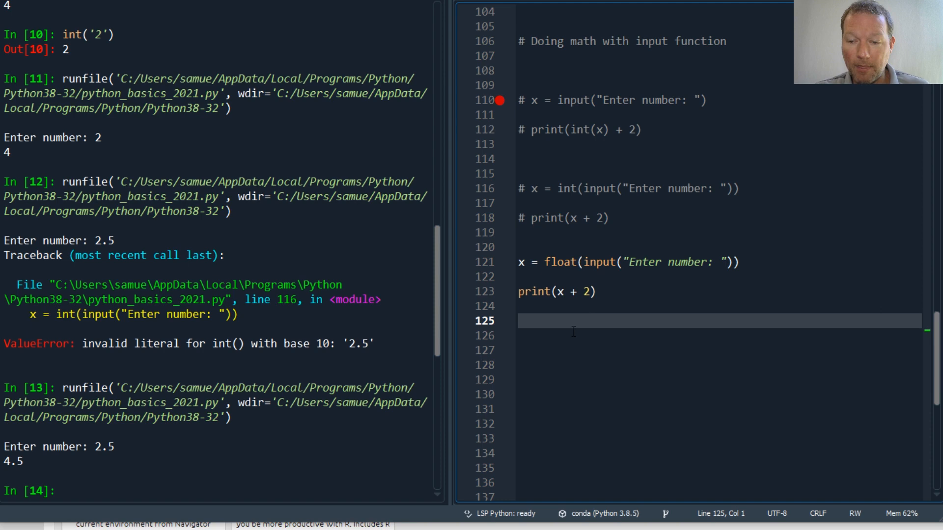
key(Enter)
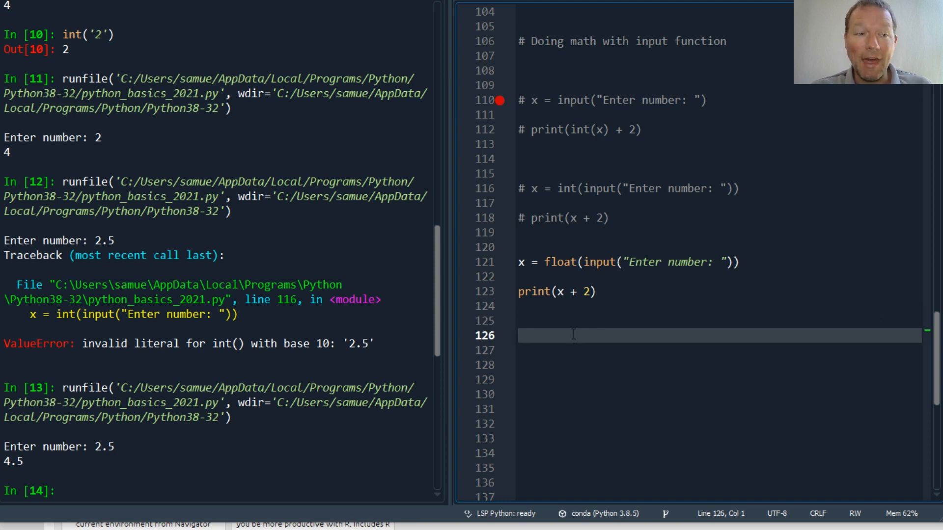